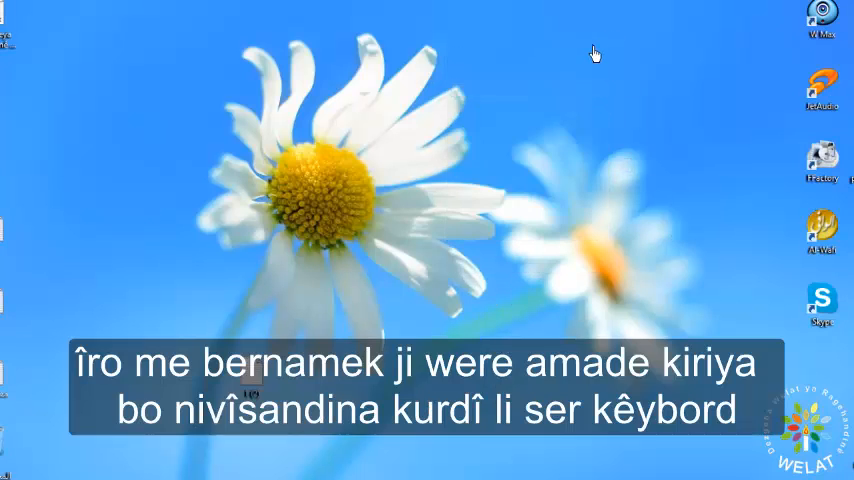
pyautogui.moveTo(424, 67)
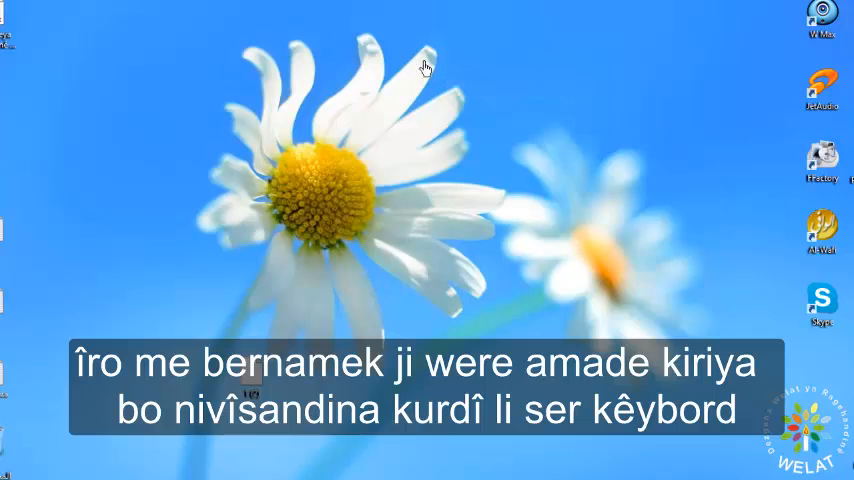
pyautogui.moveTo(590, 68)
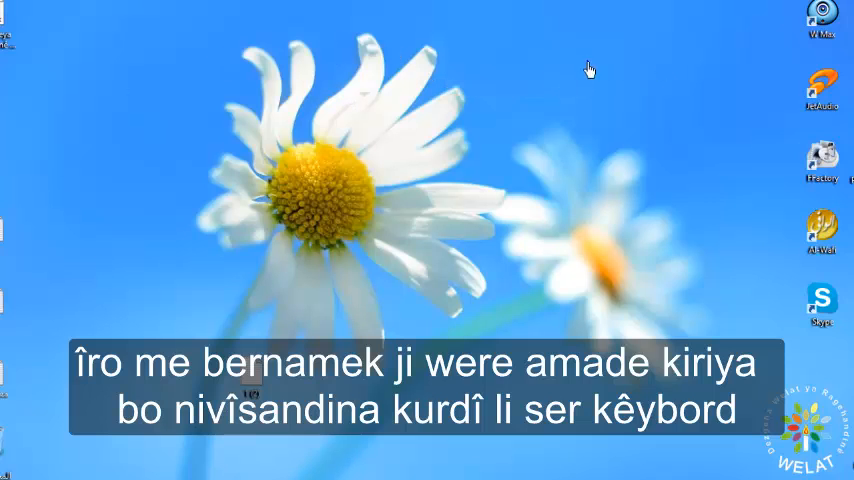
# - Copy the ge.tt download link from the note, then close Notepad
pyautogui.rightClick(528, 101)
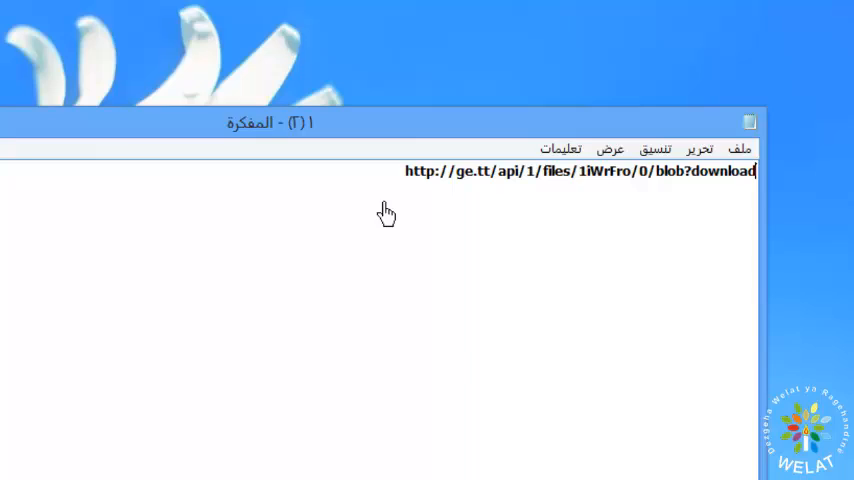
pyautogui.rightClick(580, 171)
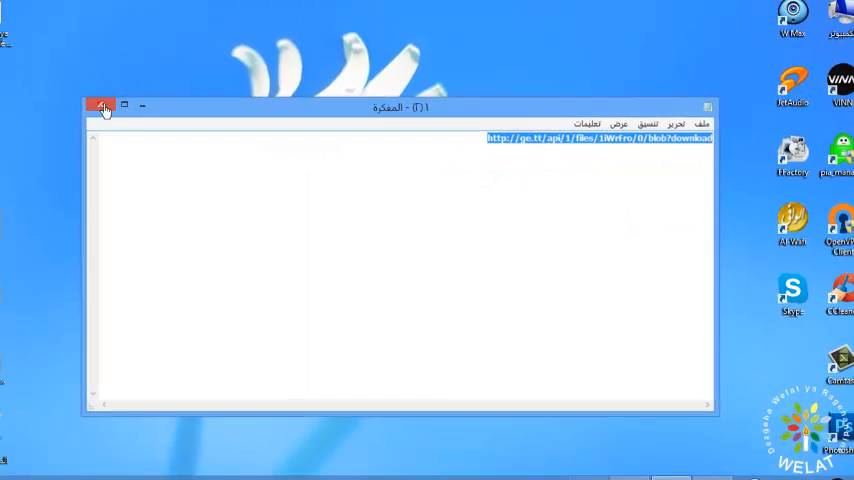
pyautogui.click(102, 106)
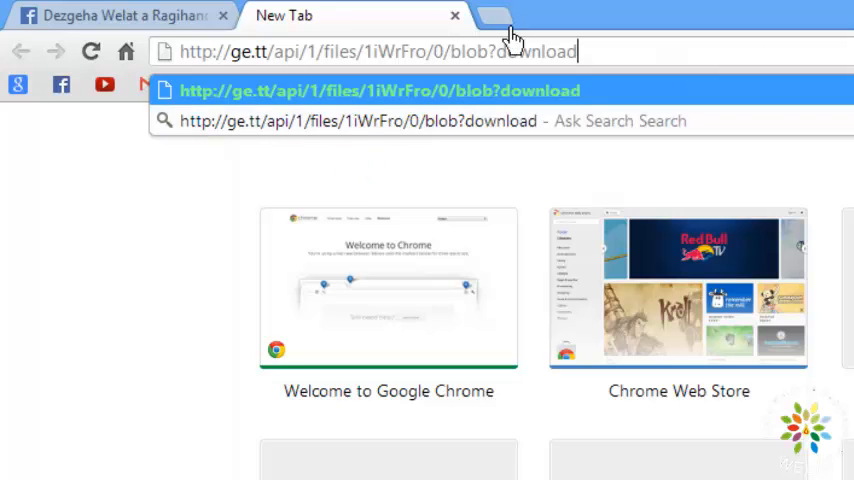
pyautogui.moveTo(752, 78)
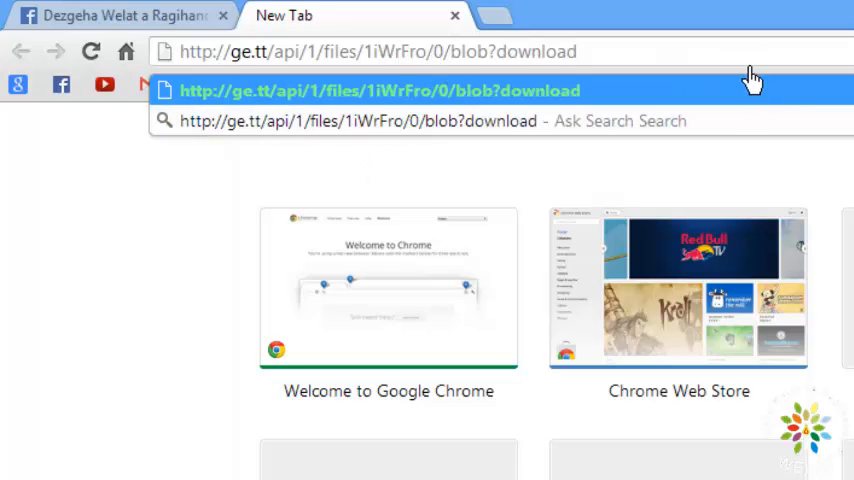
# - Load the pasted ge.tt link in a new Chrome tab to trigger the download
pyautogui.press('Return')
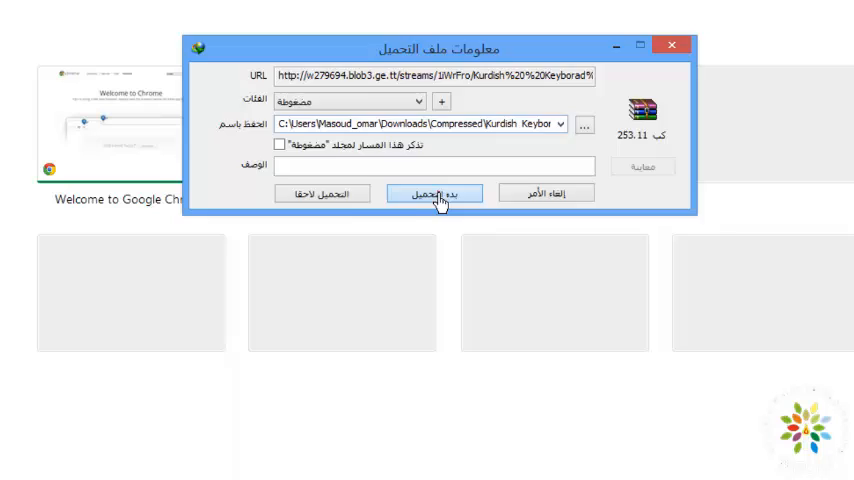
# - Download the 253 KB Kurdish keyboard archive and drag the completion window aside
pyautogui.click(434, 193)
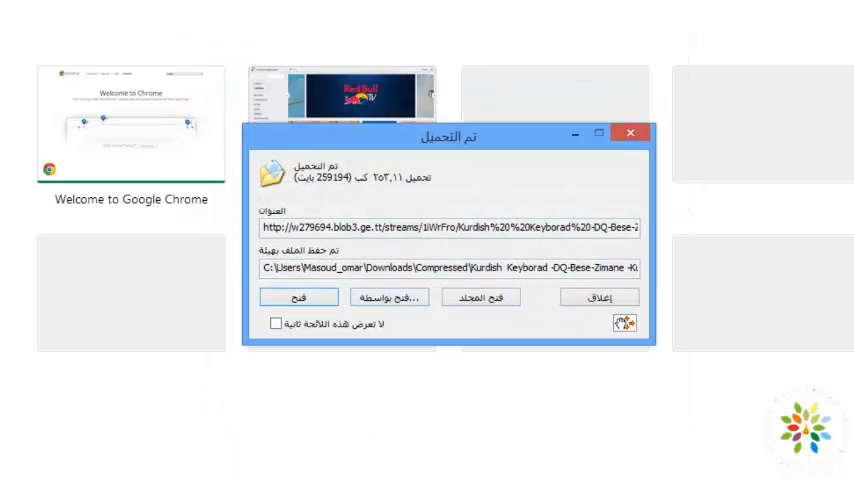
pyautogui.moveTo(447, 135); pyautogui.dragTo(266, 9)
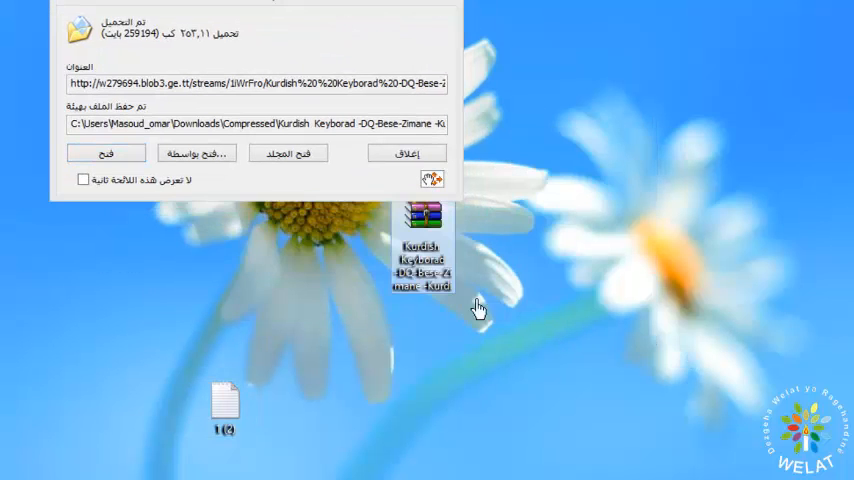
# - Dismiss the download notice and open the Kurdish Keyborad zip with WinRAR
pyautogui.click(406, 153)
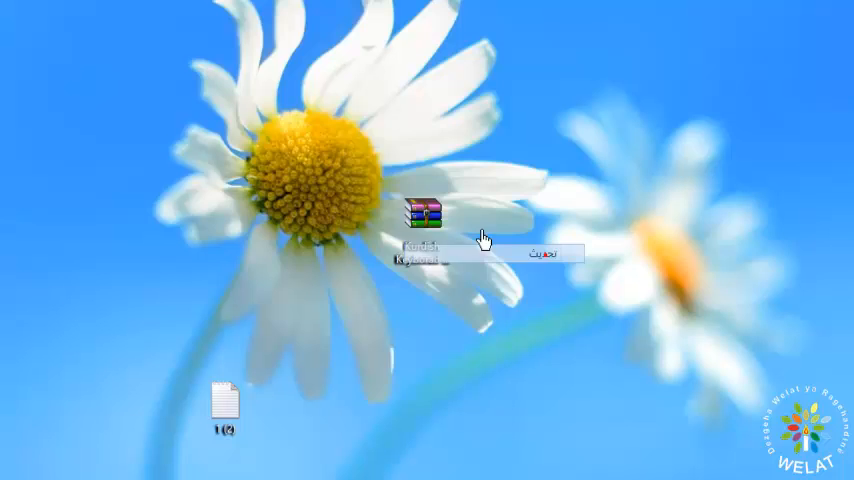
pyautogui.click(425, 220)
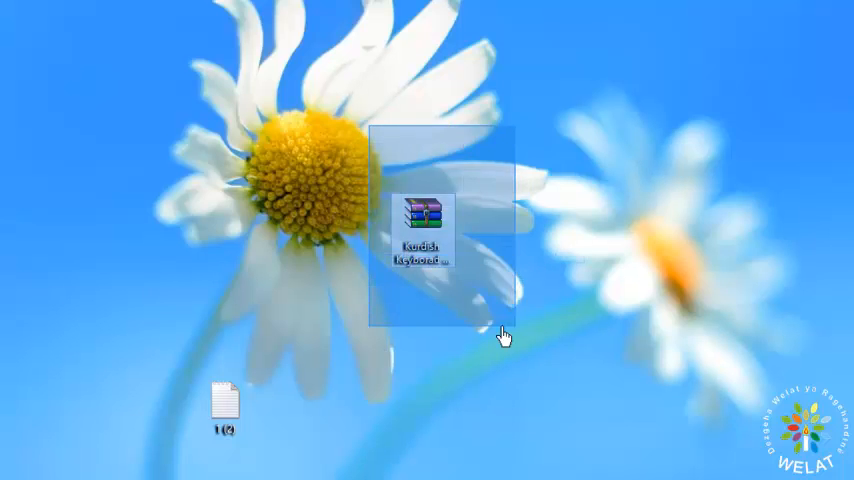
pyautogui.rightClick(420, 215)
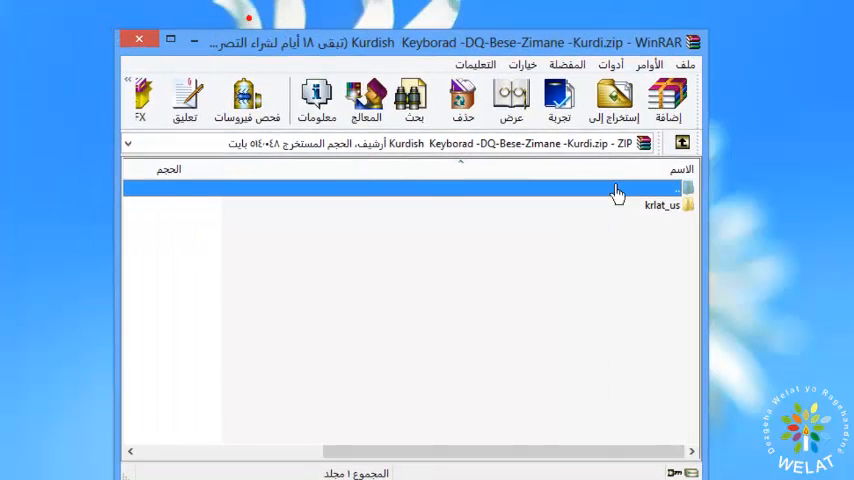
# - Run setup.exe from krlat_us to install Kurdi_Latini_US_Unicode_Vista, then close the installer
pyautogui.doubleClick(659, 204)
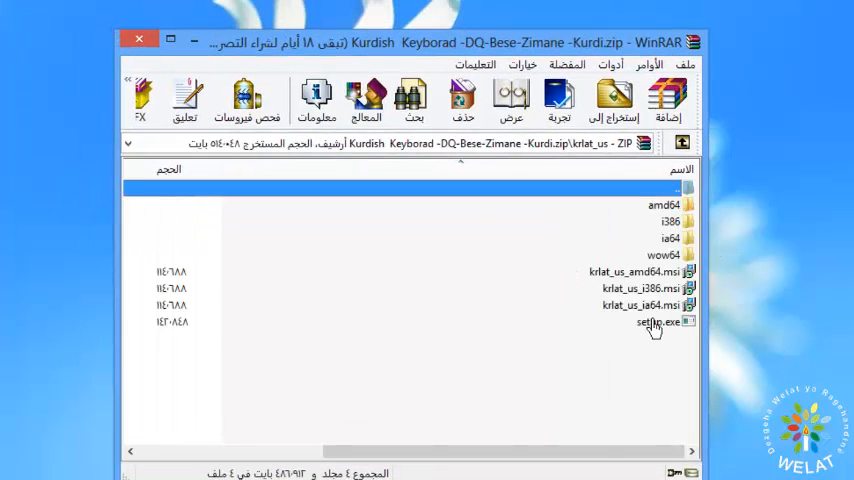
pyautogui.click(650, 322)
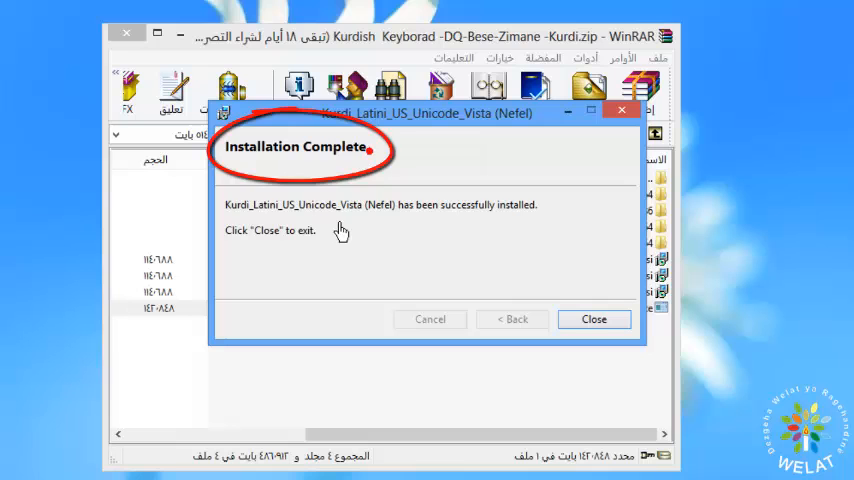
pyautogui.click(594, 318)
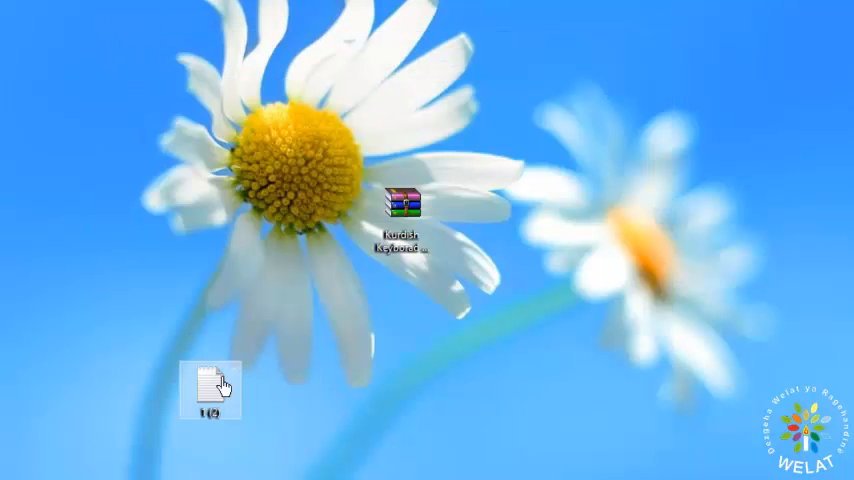
# - Open the blank 1(2) note and select Kurdi_Latini_US_Unicode_Vista (Nefel) as input language
pyautogui.doubleClick(210, 383)
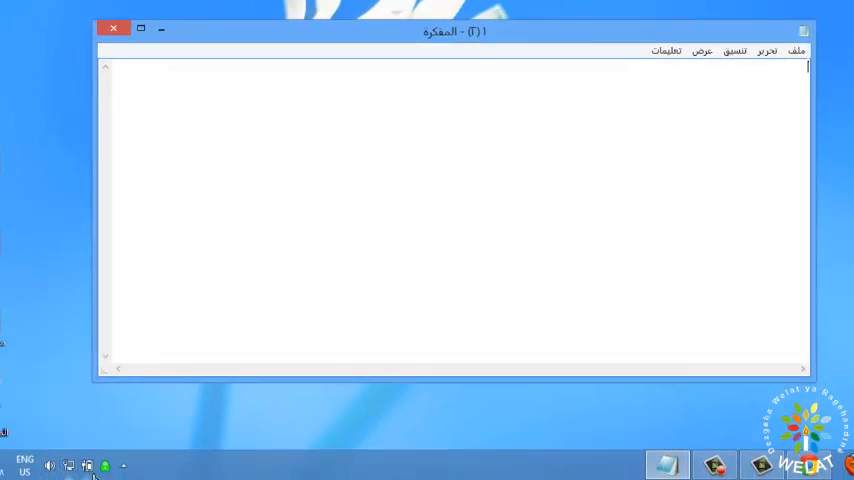
pyautogui.click(24, 464)
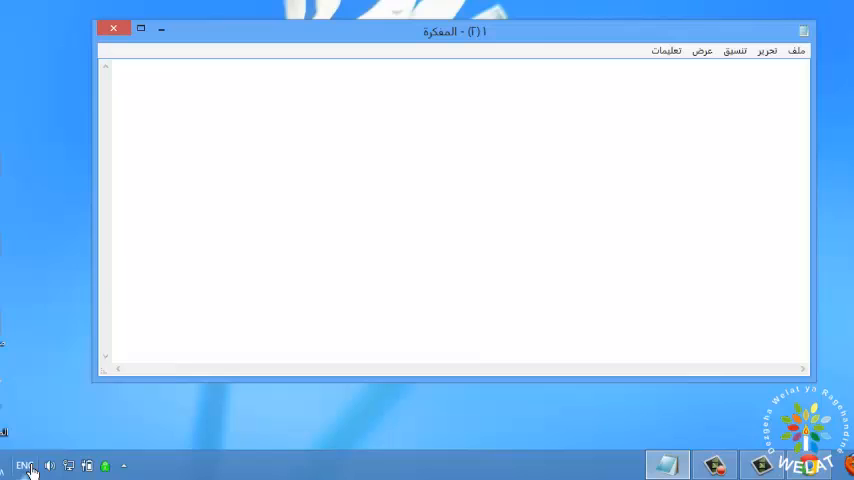
pyautogui.click(24, 465)
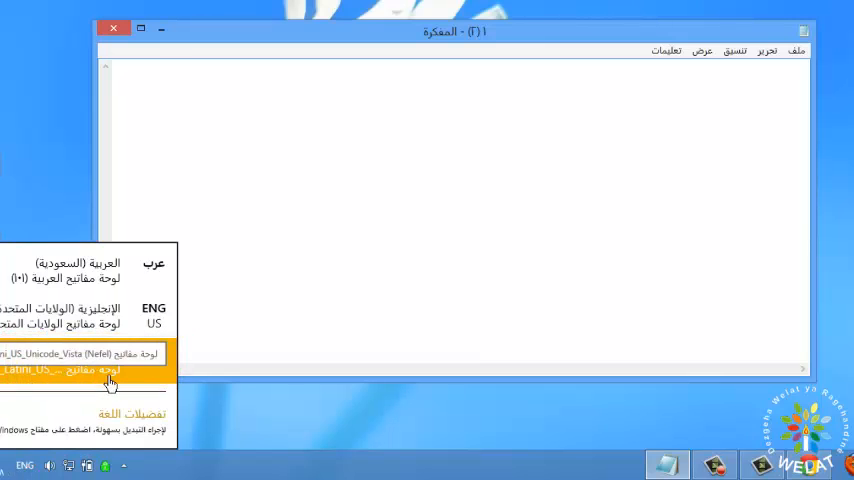
pyautogui.click(585, 193)
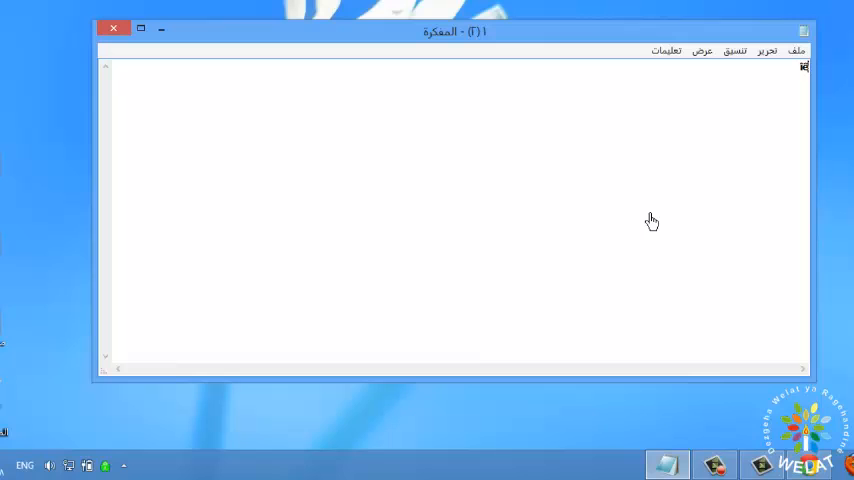
pyautogui.moveTo(561, 247)
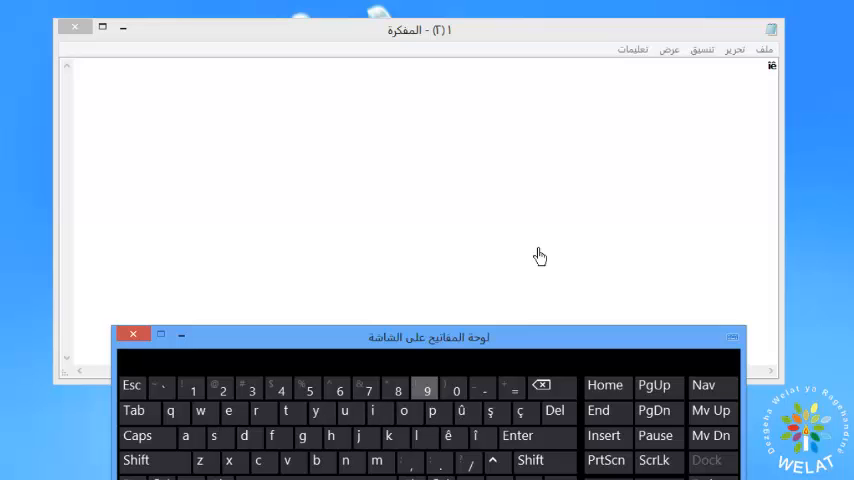
# - Type ê, ş and a capital Î into the note with the On-Screen Keyboard
pyautogui.click(186, 431)
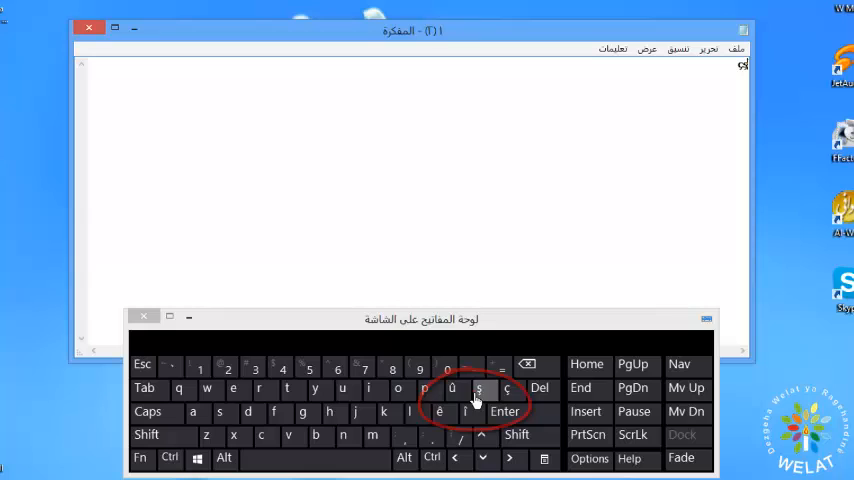
pyautogui.click(478, 388)
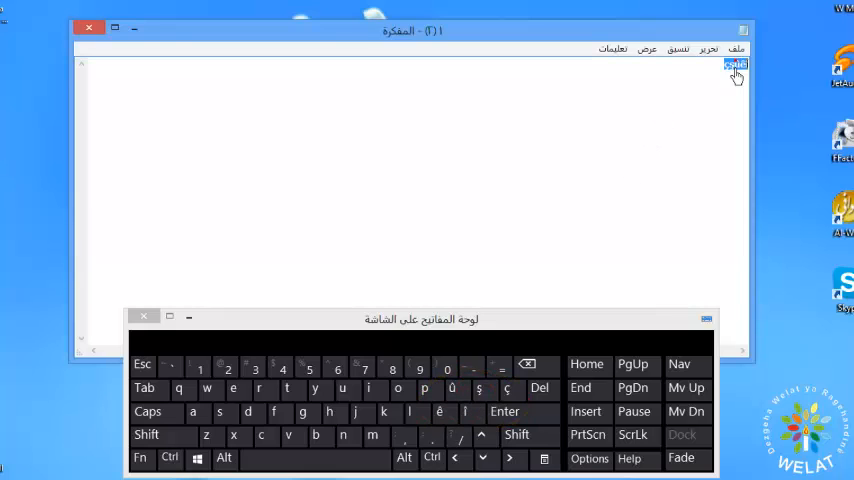
pyautogui.click(146, 434)
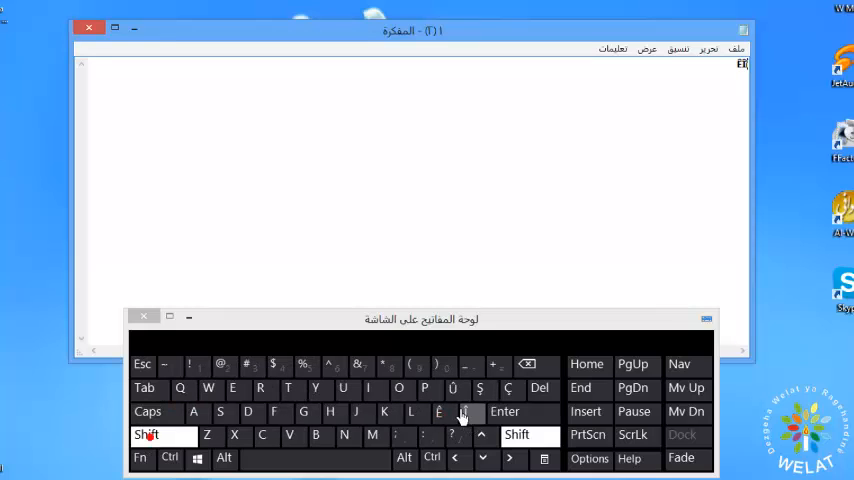
pyautogui.click(453, 388)
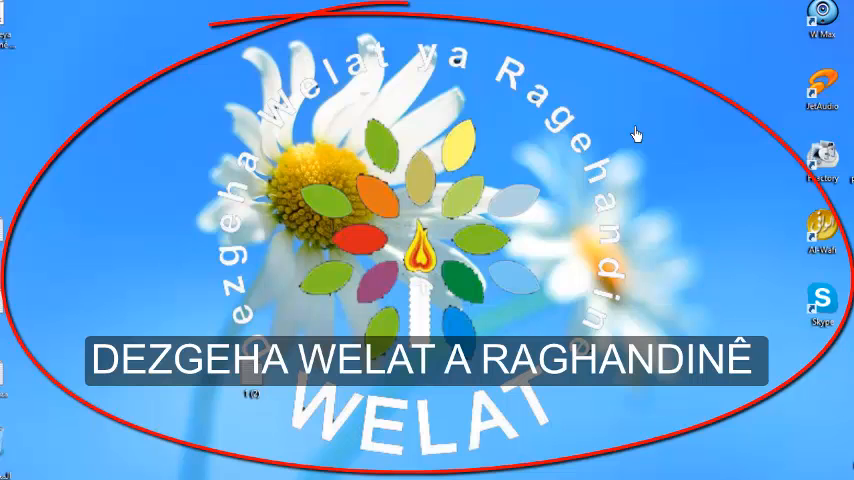
pyautogui.moveTo(588, 82)
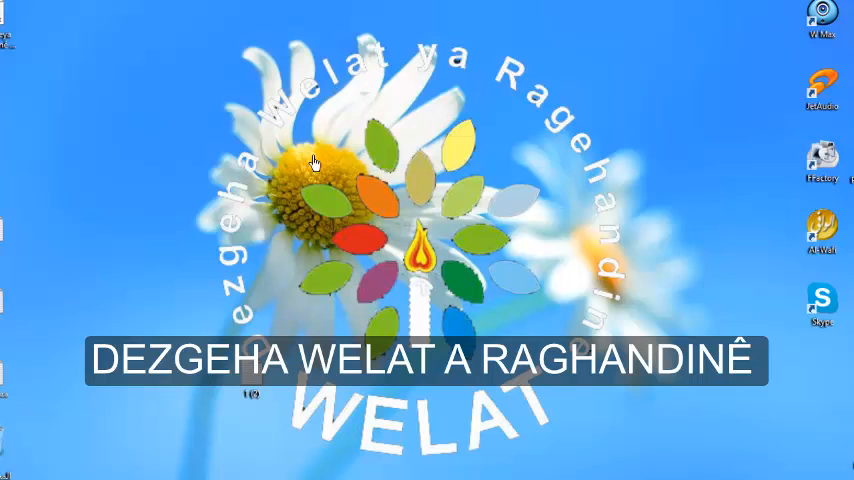
pyautogui.rightClick(310, 162)
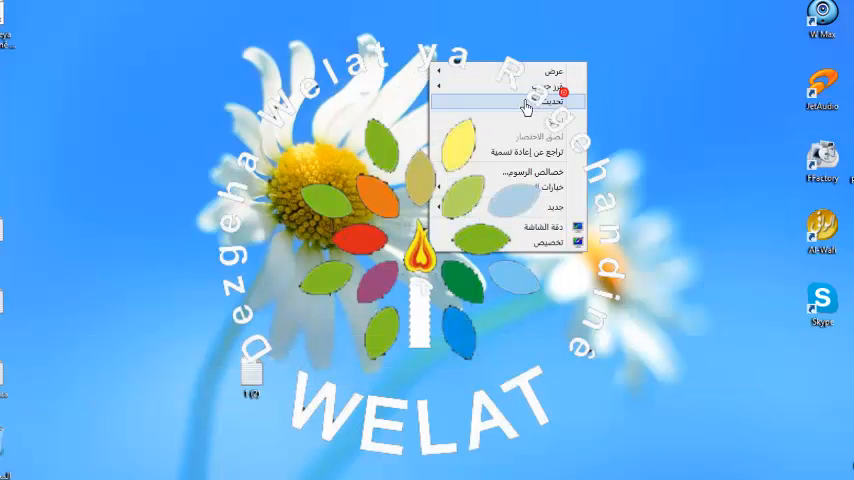